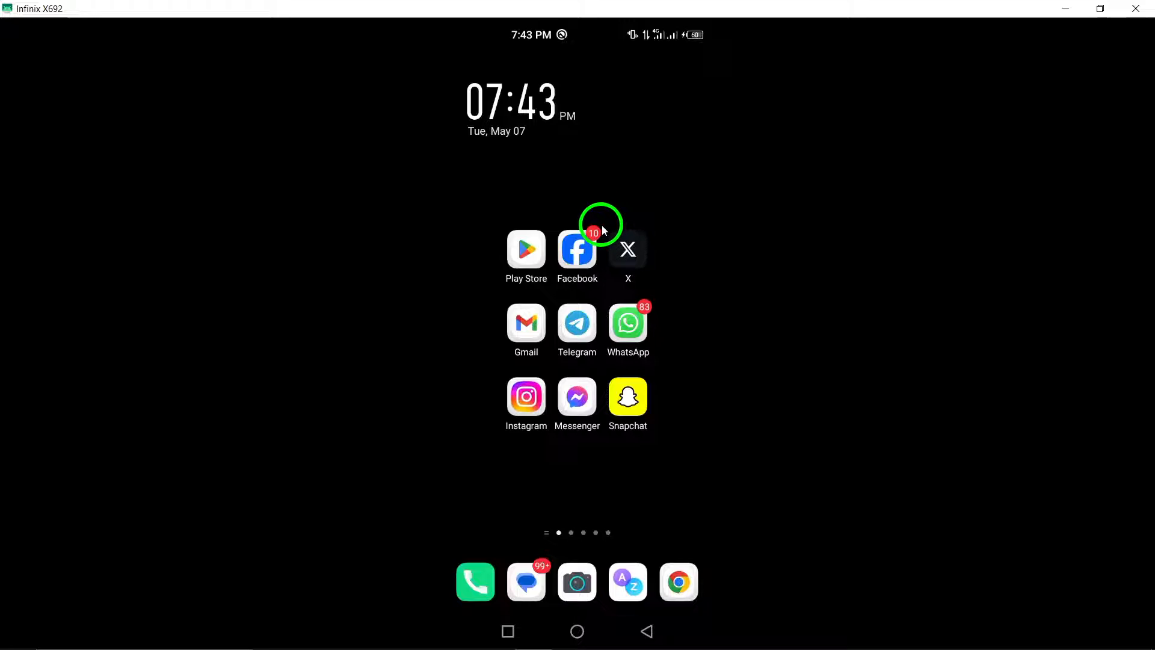
mouse_move(607, 229)
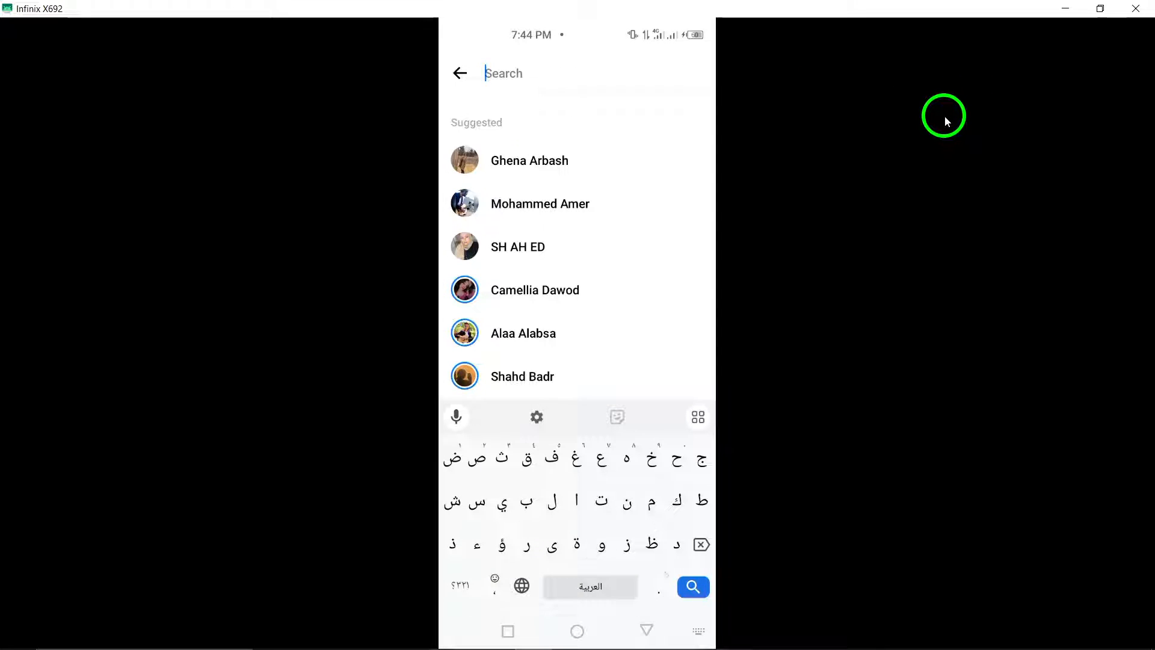
Search Messenger for 'group', listing matches such as CPDAS GROUP and Group House
type("group")
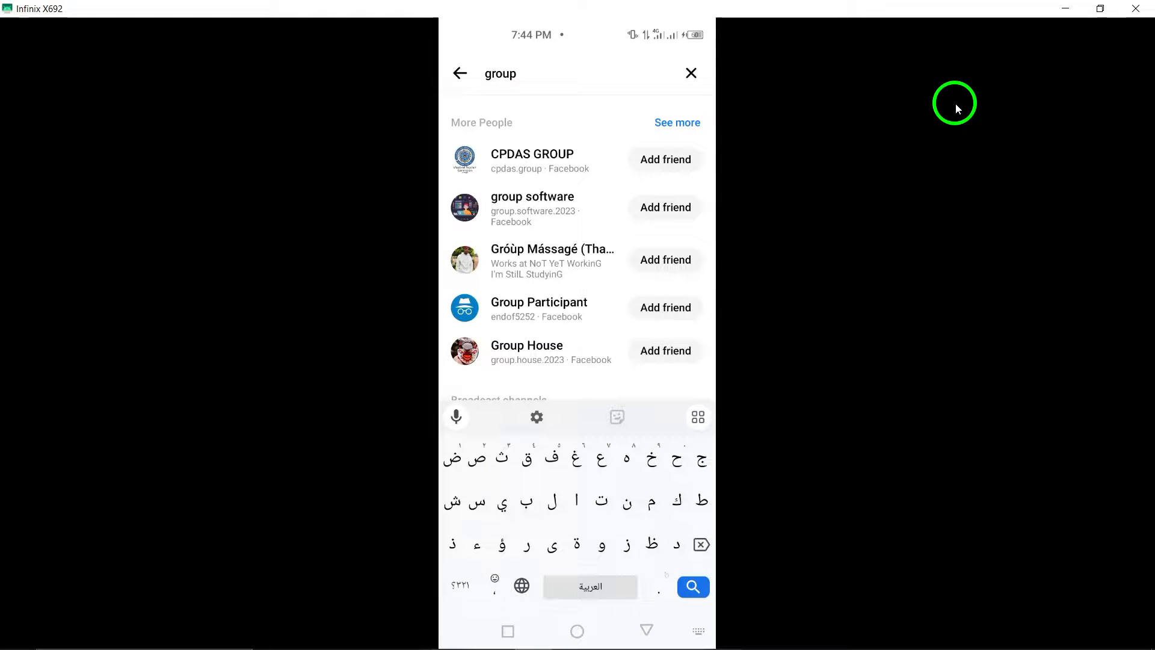
mouse_move(566, 41)
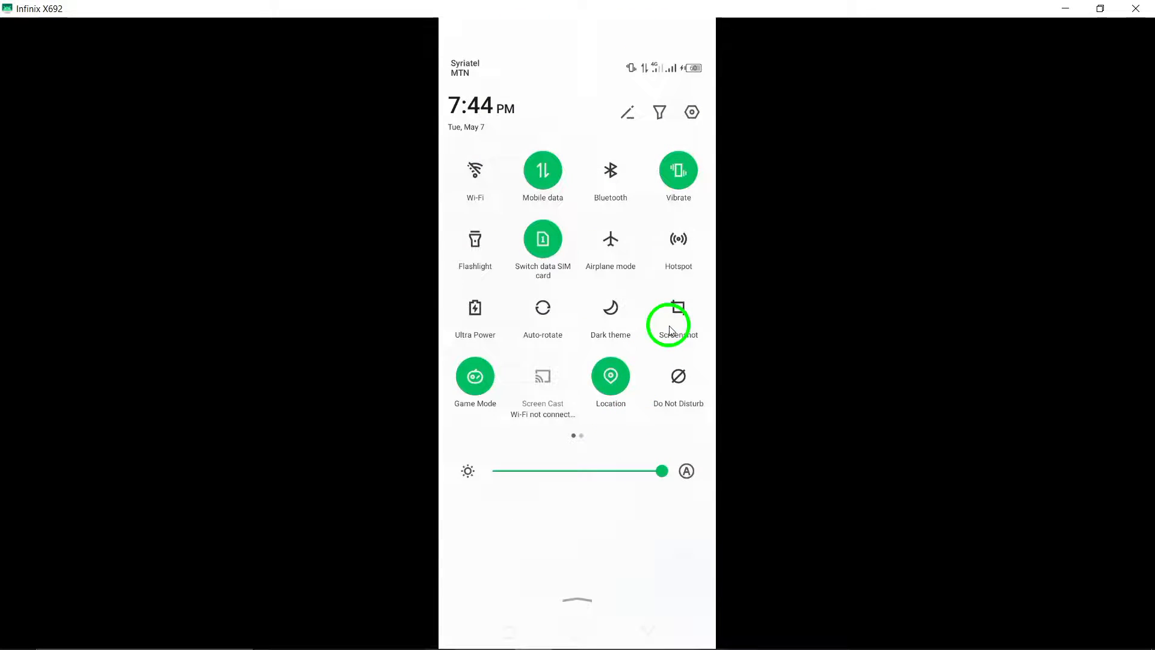
Capture a screenshot of the 'group' search results via the quick-settings Screenshot tile
left_click(669, 324)
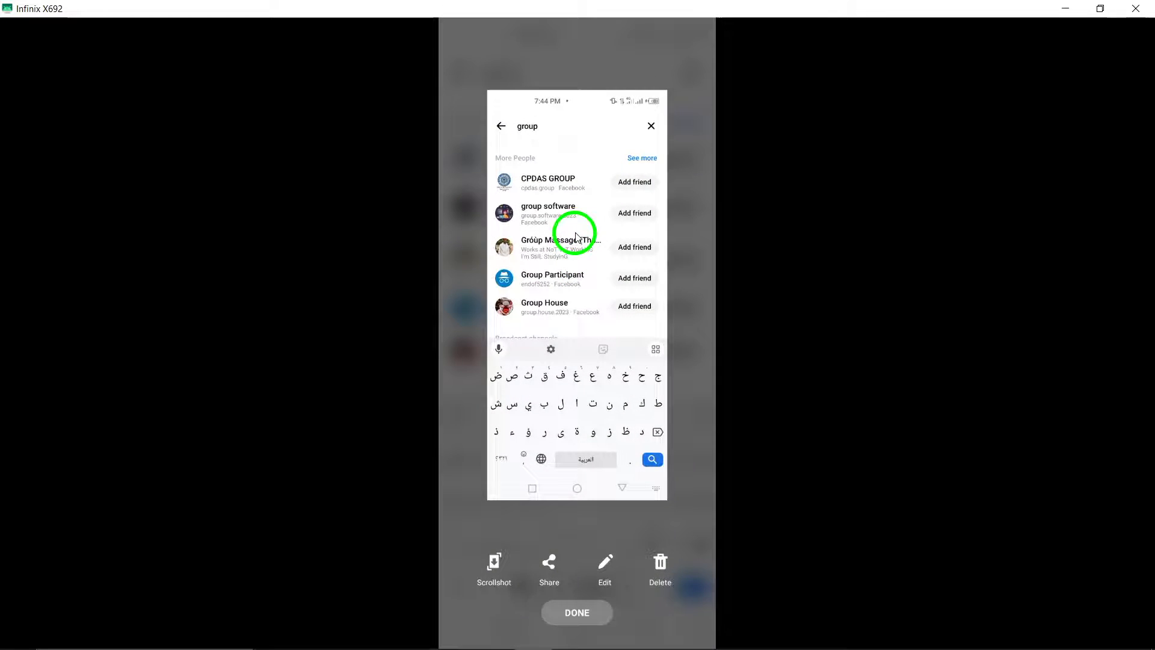